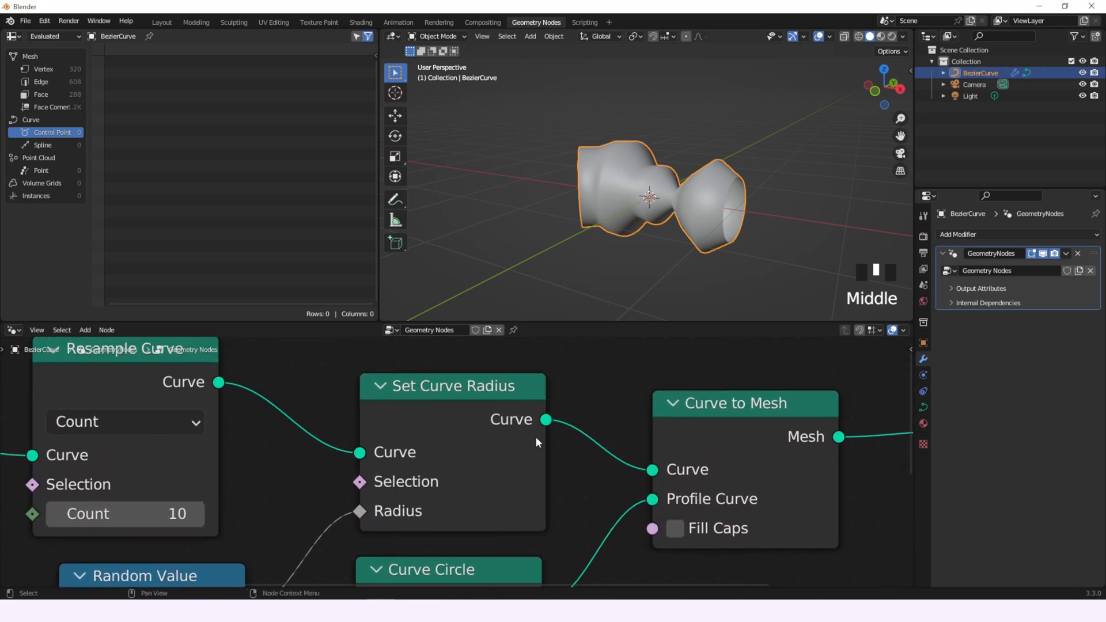
{"action": "mouse_move", "coordinate": [525, 452]}
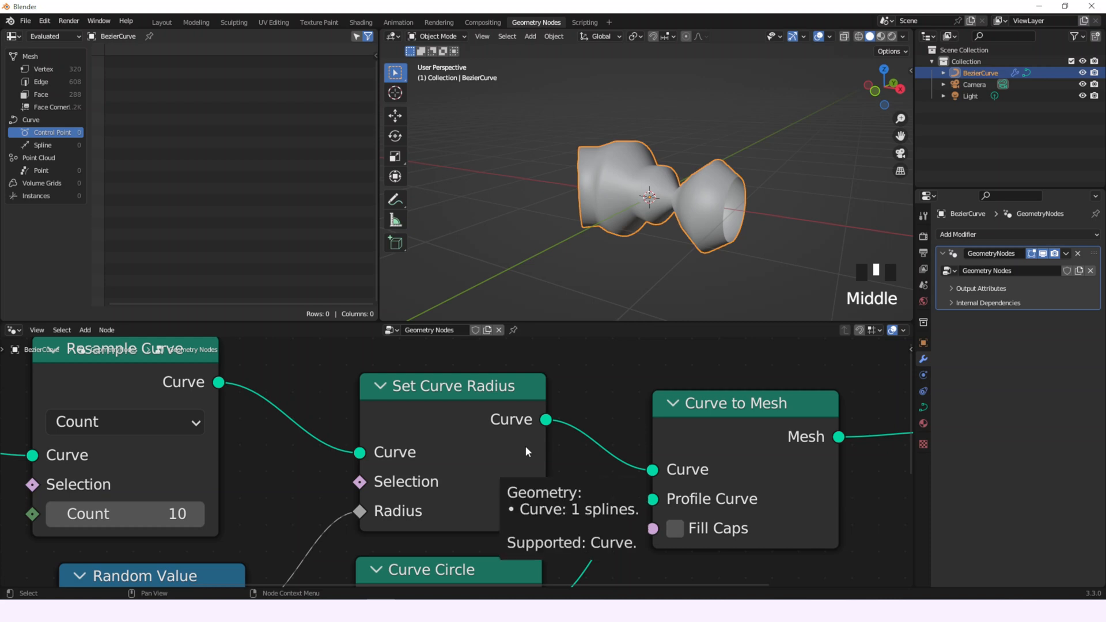
{"action": "mouse_move", "coordinate": [577, 465]}
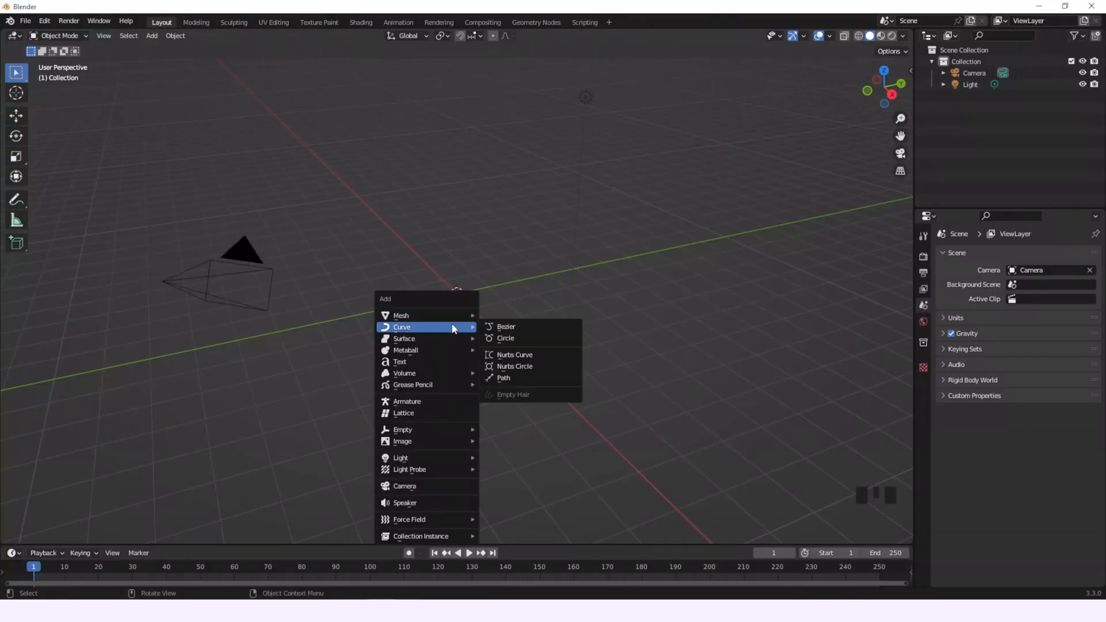
Add a Bezier curve, give it a new Geometry Nodes tree and insert a curve node.
{"action": "left_click", "coordinate": [506, 326]}
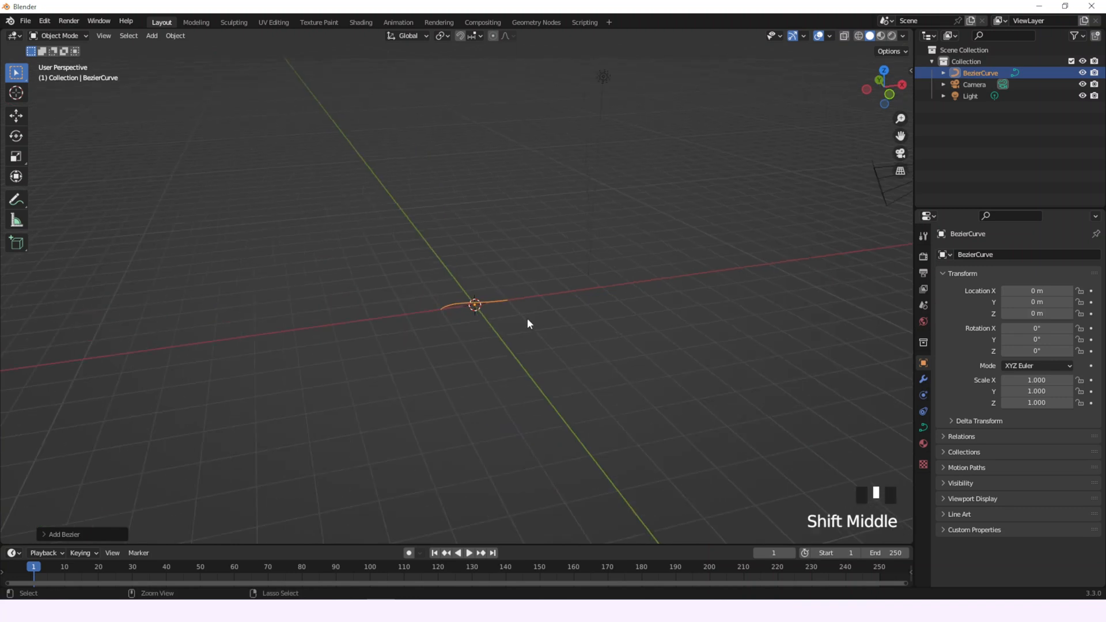
{"action": "left_click", "coordinate": [536, 22]}
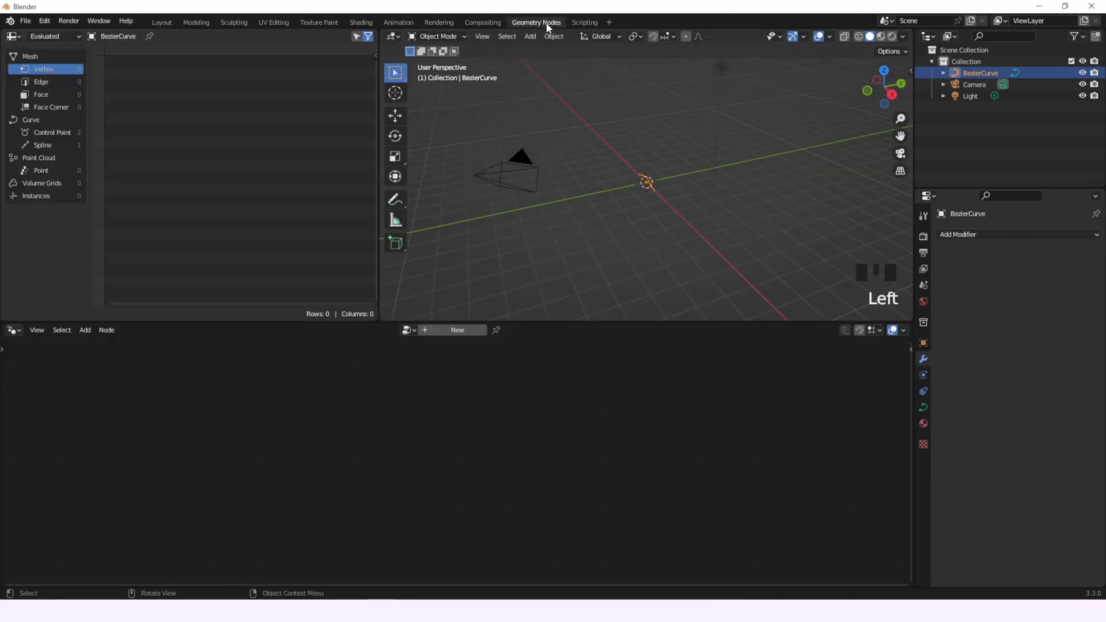
{"action": "left_click", "coordinate": [52, 131]}
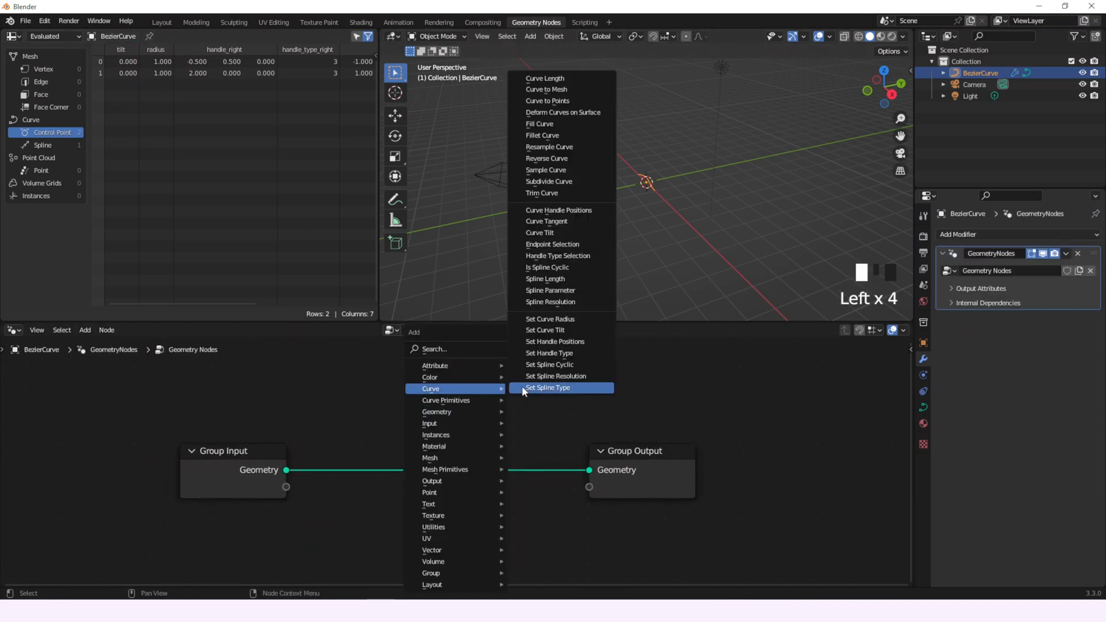
{"action": "left_click", "coordinate": [550, 146]}
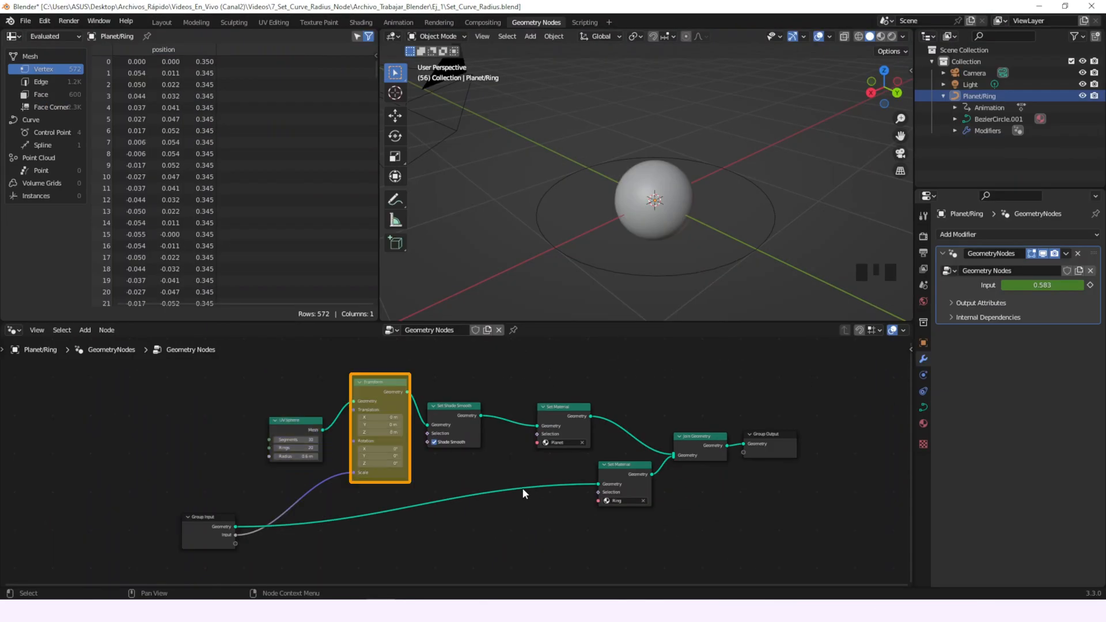
Insert Curve to Mesh with a Curve Circle profile and Set Curve Radius into the ring tree.
{"action": "left_click", "coordinate": [453, 405]}
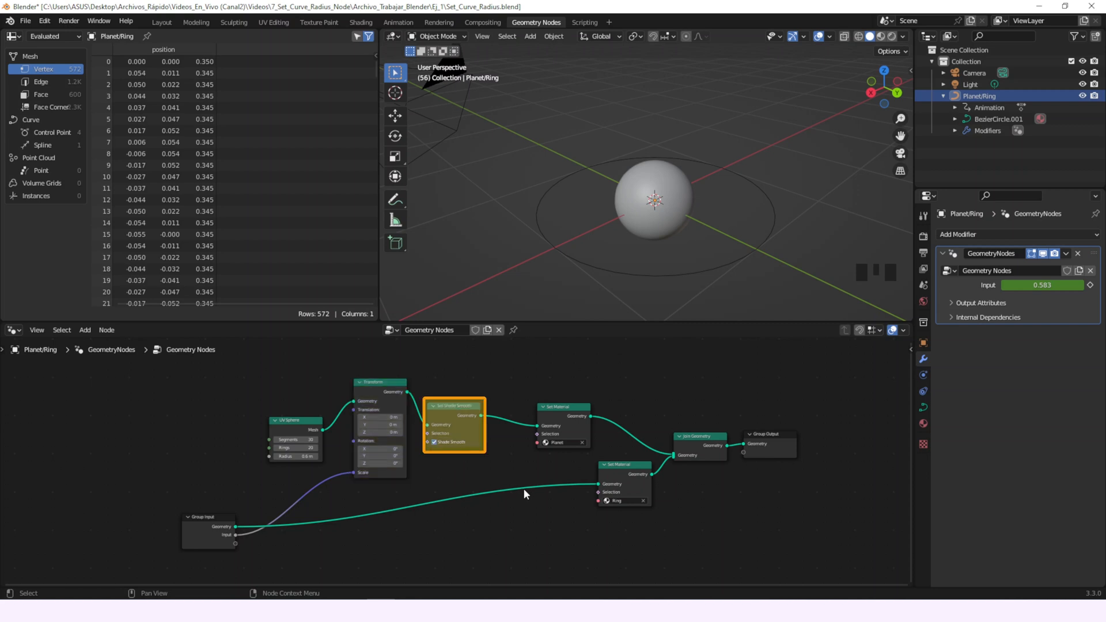
{"action": "left_click", "coordinate": [563, 406]}
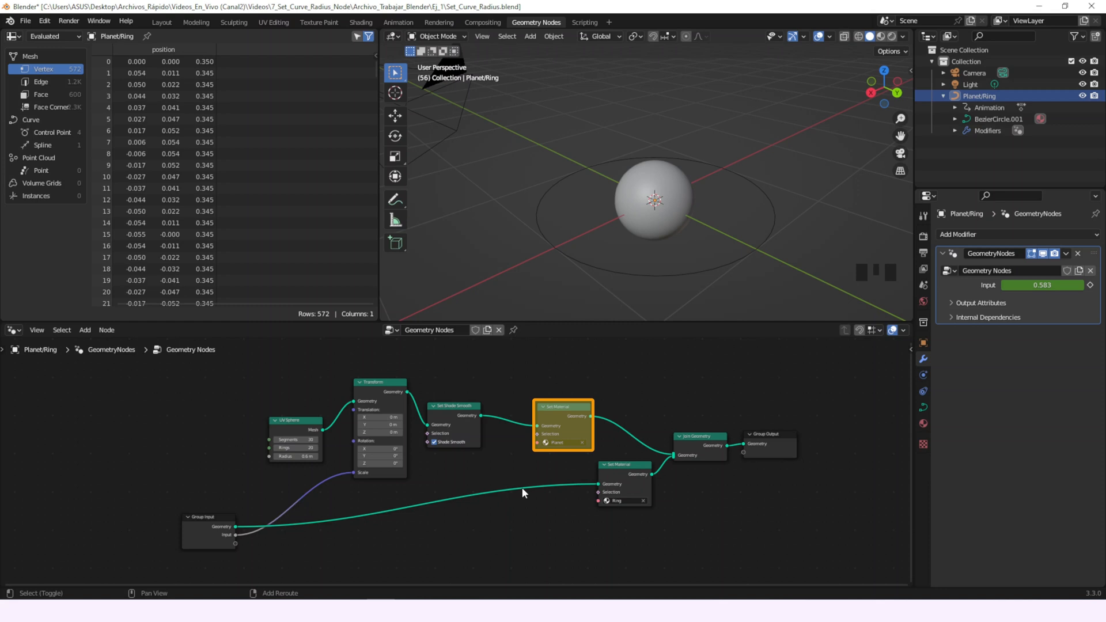
{"action": "left_click", "coordinate": [210, 526]}
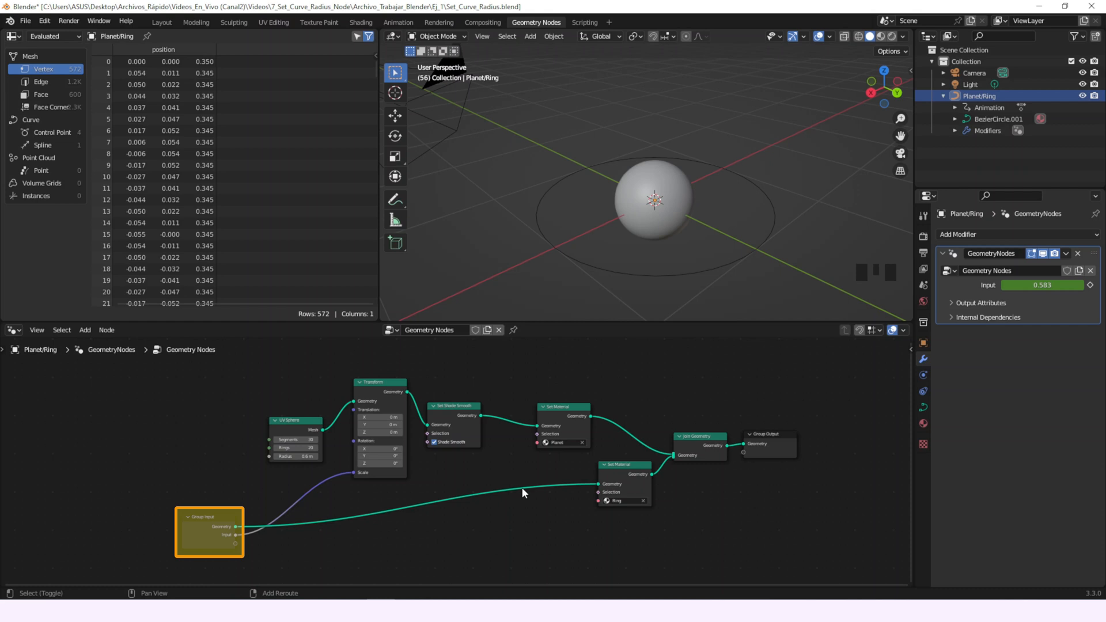
{"action": "left_click", "coordinate": [464, 389]}
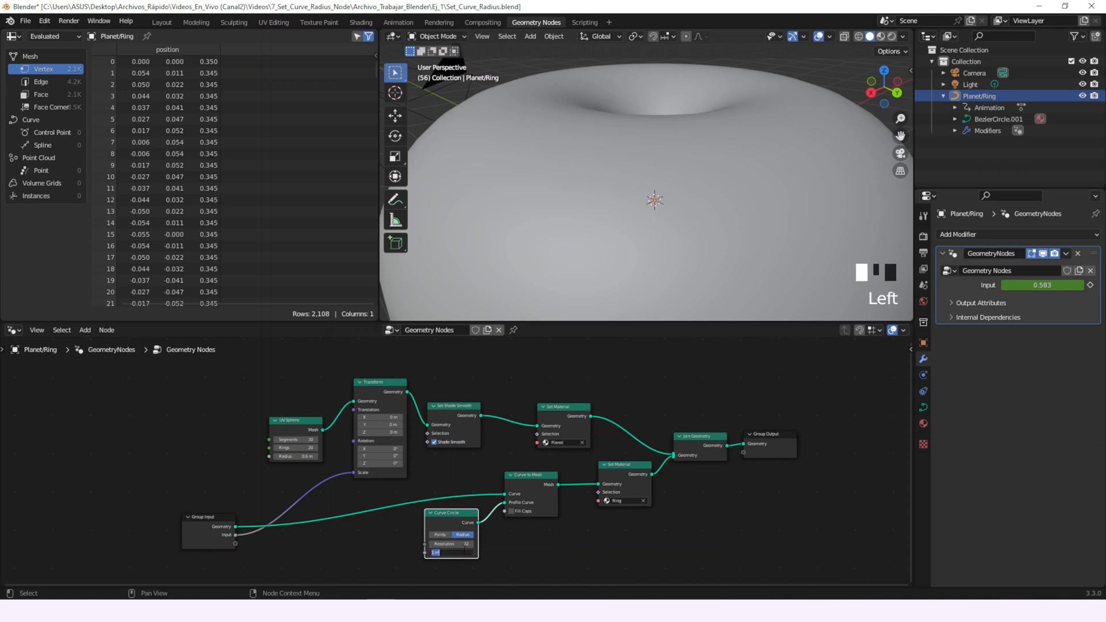
{"action": "key", "text": "shift+a"}
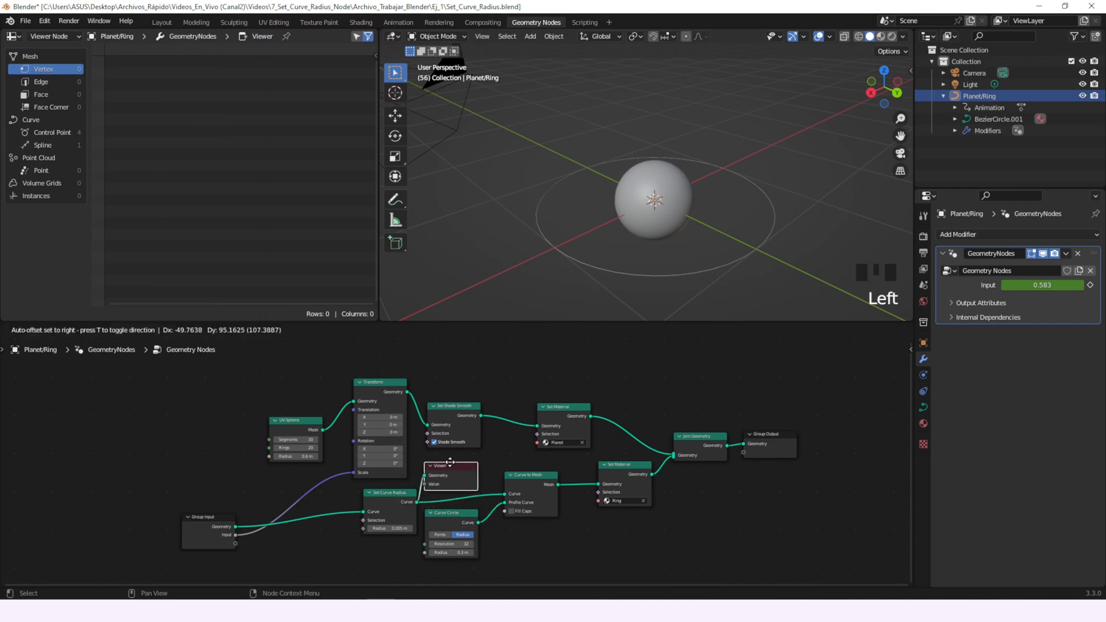
Place the Viewer node on the thick torus ring and play the animation.
{"action": "left_click", "coordinate": [46, 131]}
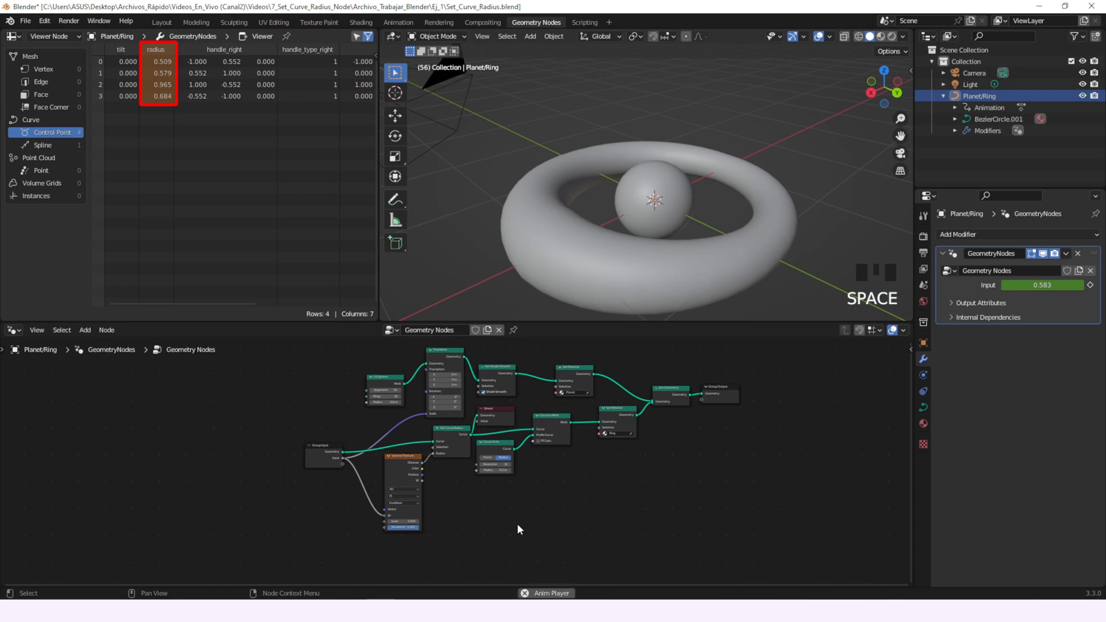
{"action": "key", "text": "space"}
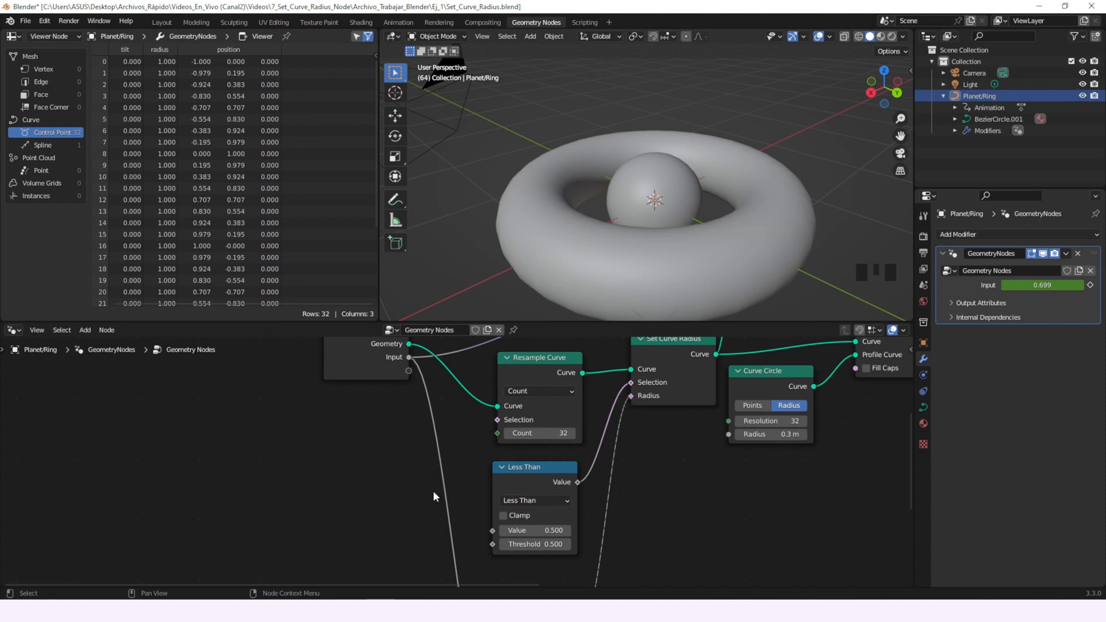
Add Resample Curve, Index and a Math node set to Multiply to drive the radius.
{"action": "key", "text": "shift+a"}
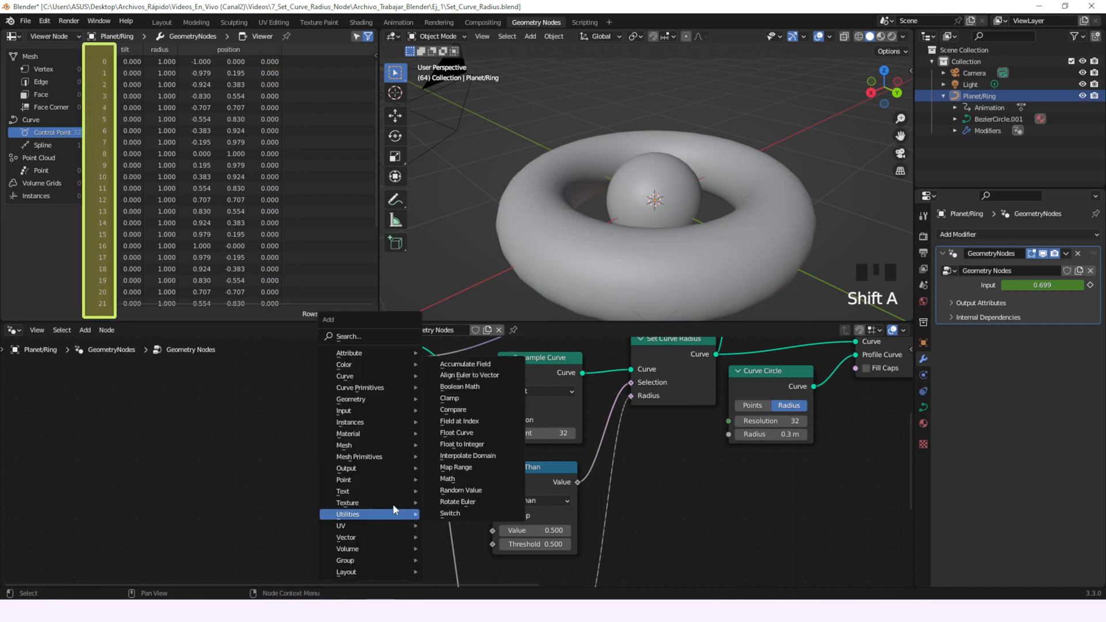
{"action": "mouse_move", "coordinate": [343, 410]}
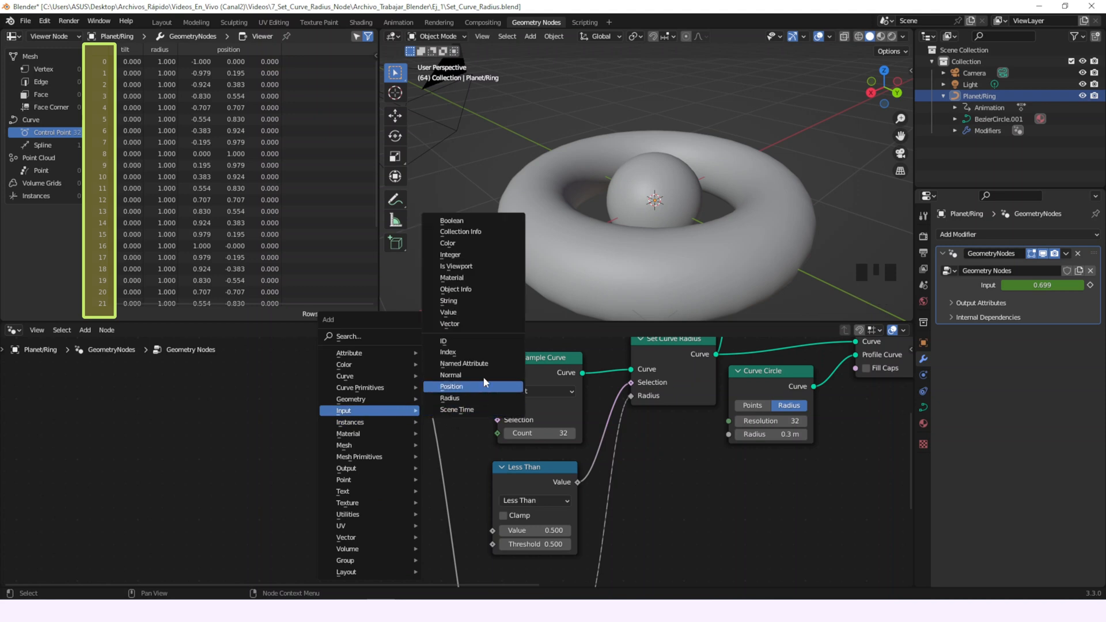
{"action": "mouse_move", "coordinate": [459, 352]}
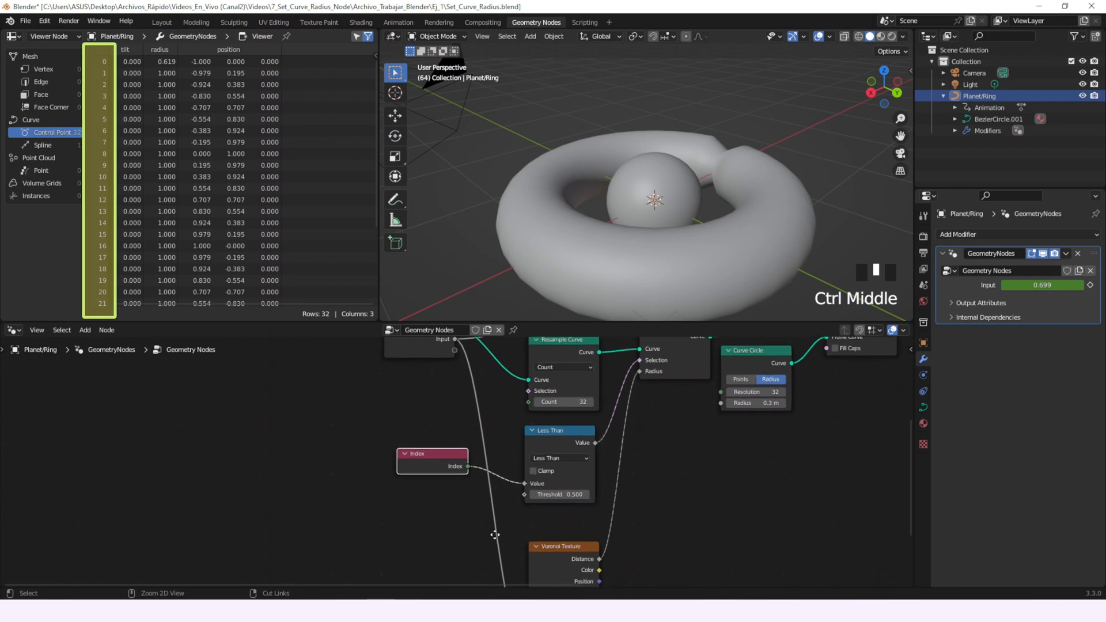
{"action": "key", "text": "shift+a"}
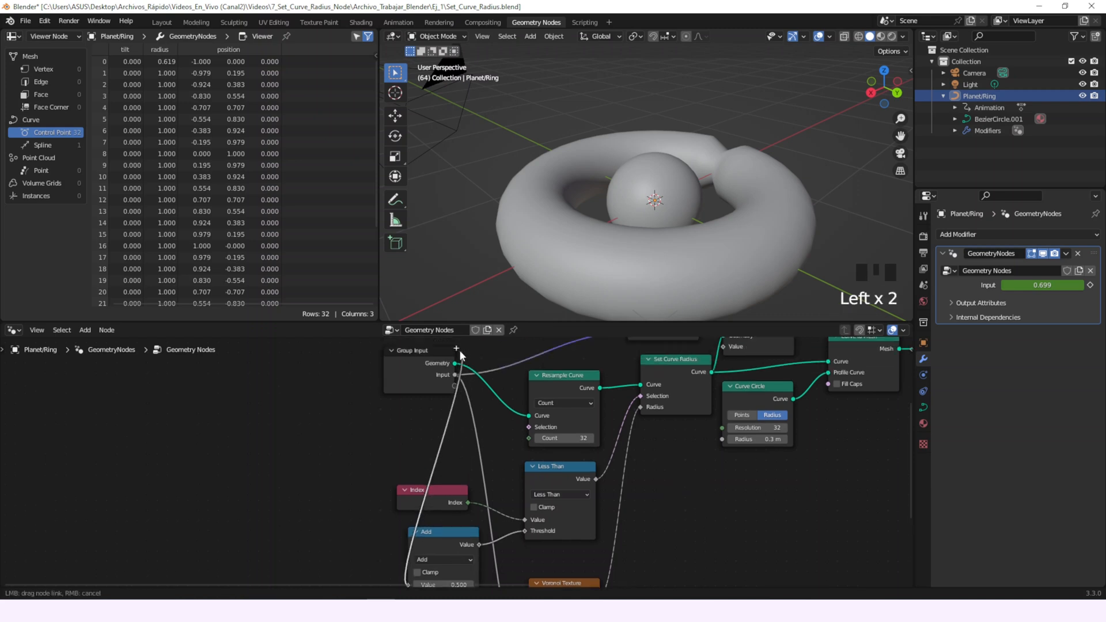
{"action": "left_click", "coordinate": [467, 470]}
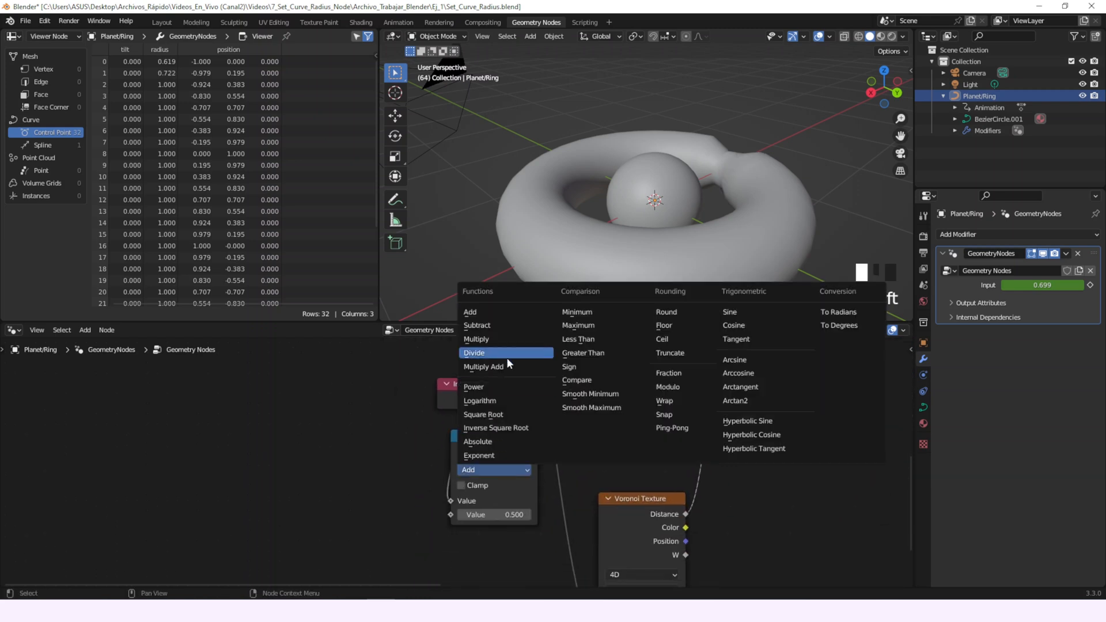
{"action": "left_click", "coordinate": [476, 339]}
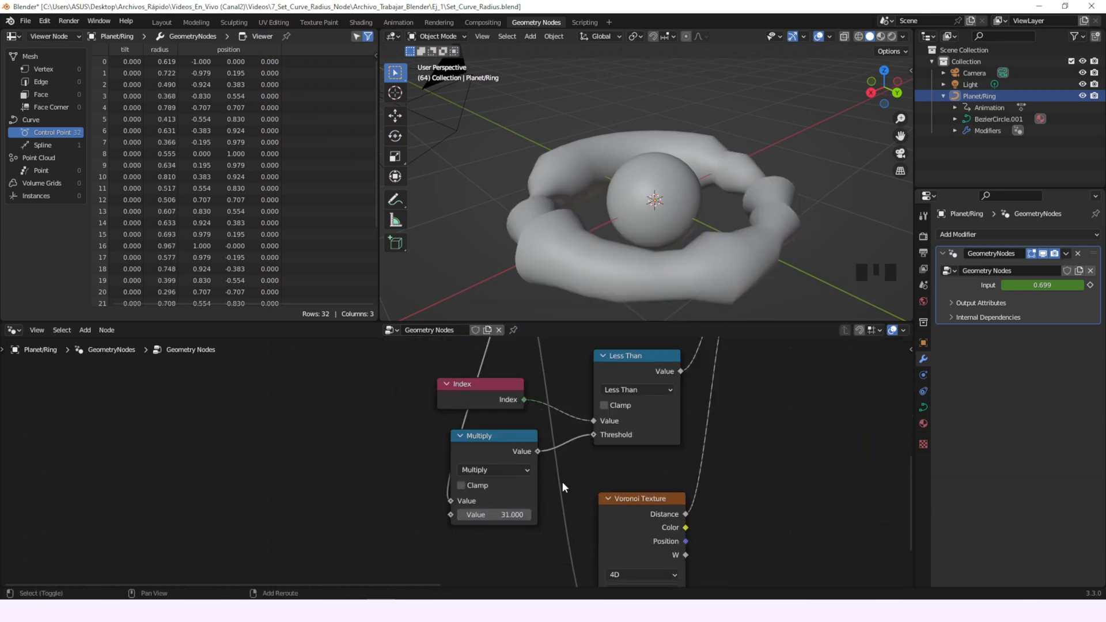